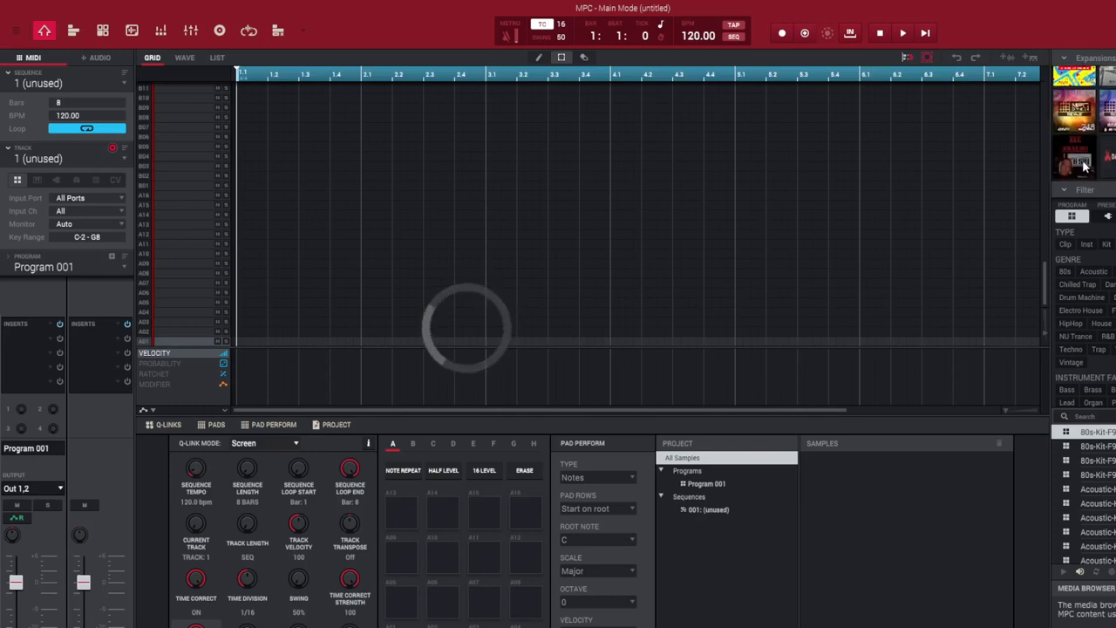
mouse_move(1082, 161)
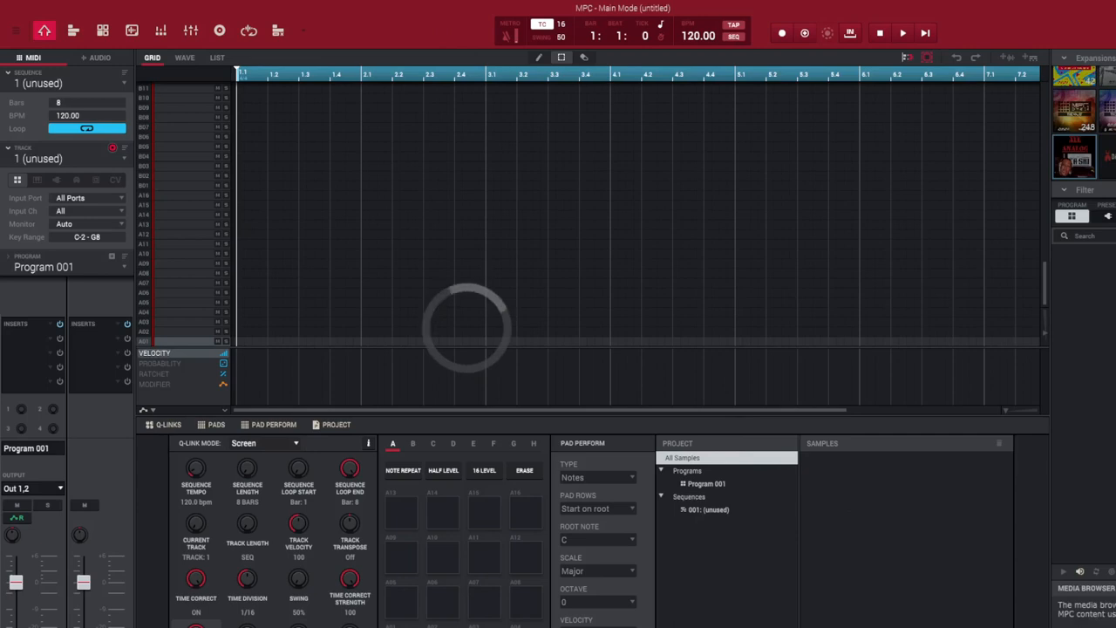
Step: Show the Ski expansion's sample list in the browser's Expansions panel
click(1075, 157)
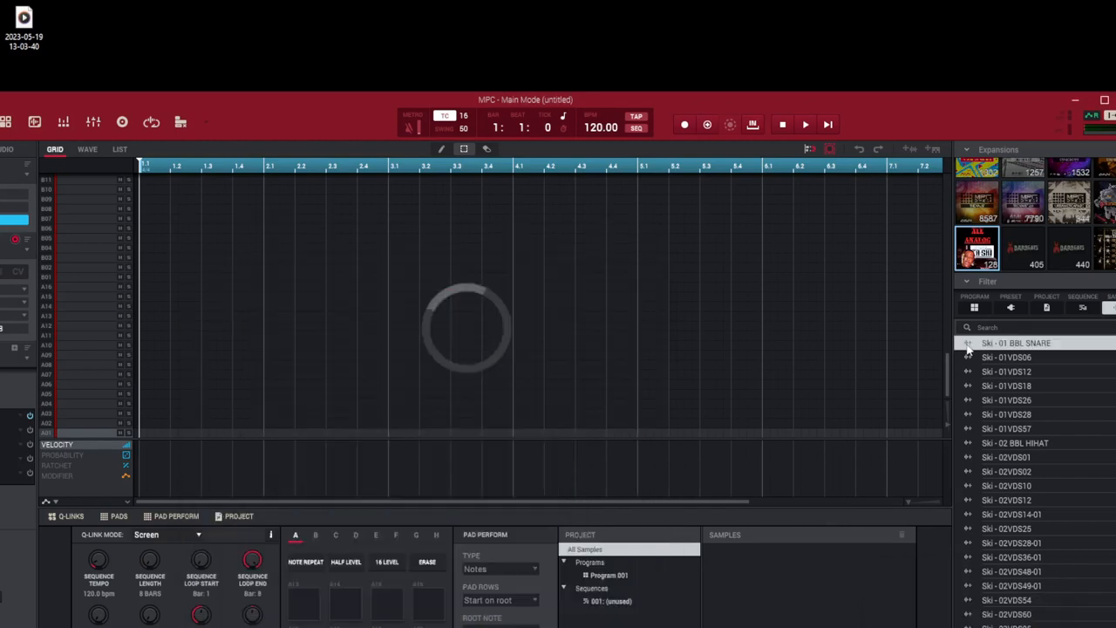
click(1009, 371)
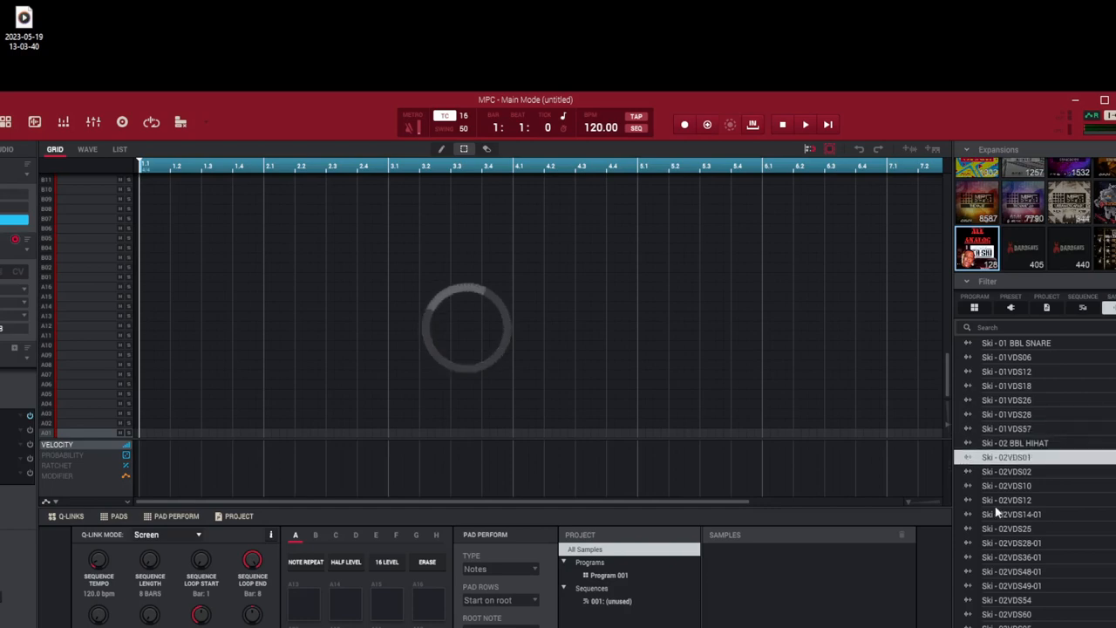
scroll(down, 3)
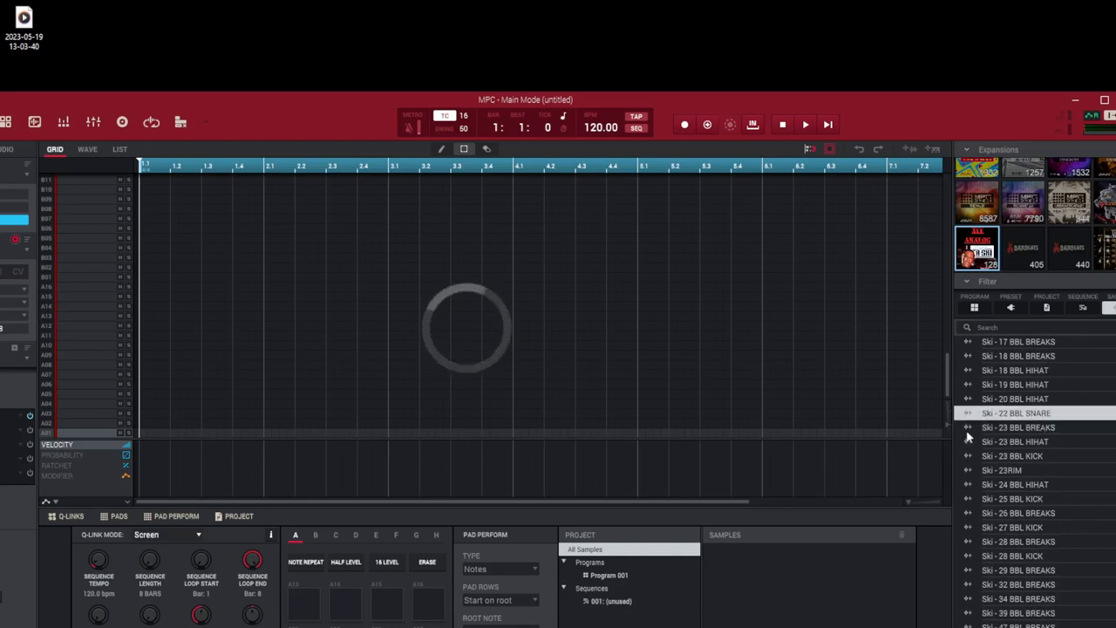
click(1015, 441)
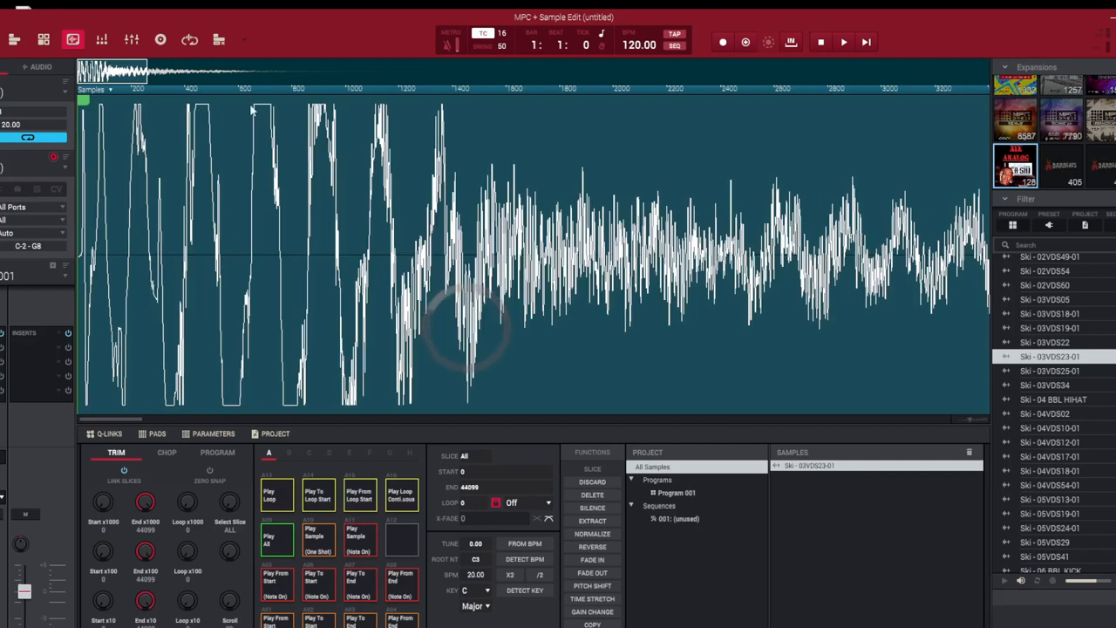
mouse_move(492, 122)
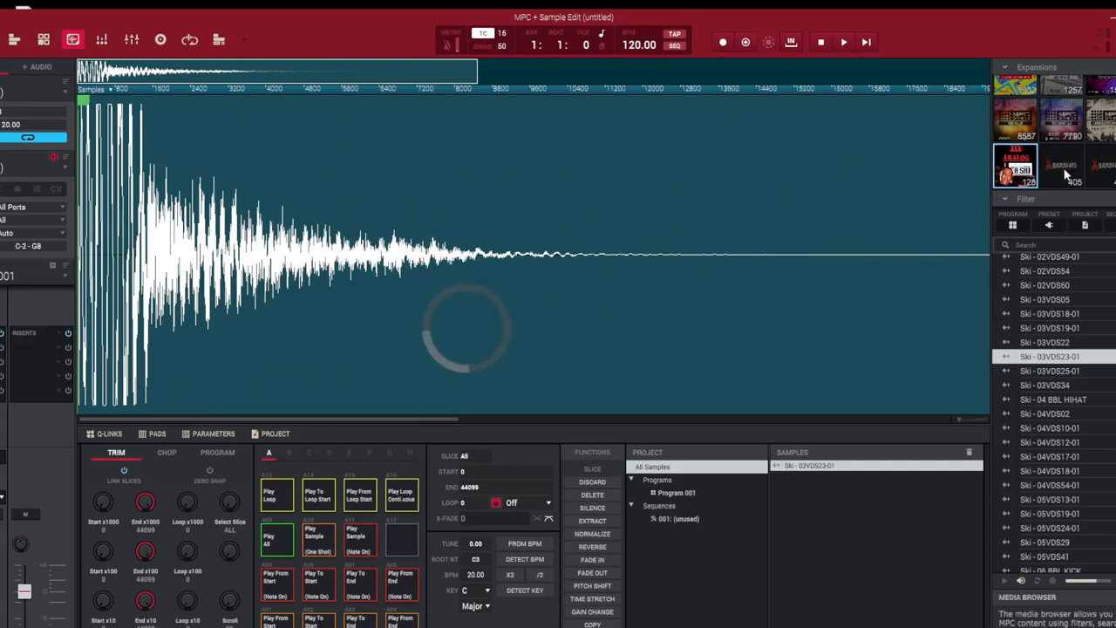
Step: Switch the browser to another expansion's bass instrument samples
click(1103, 166)
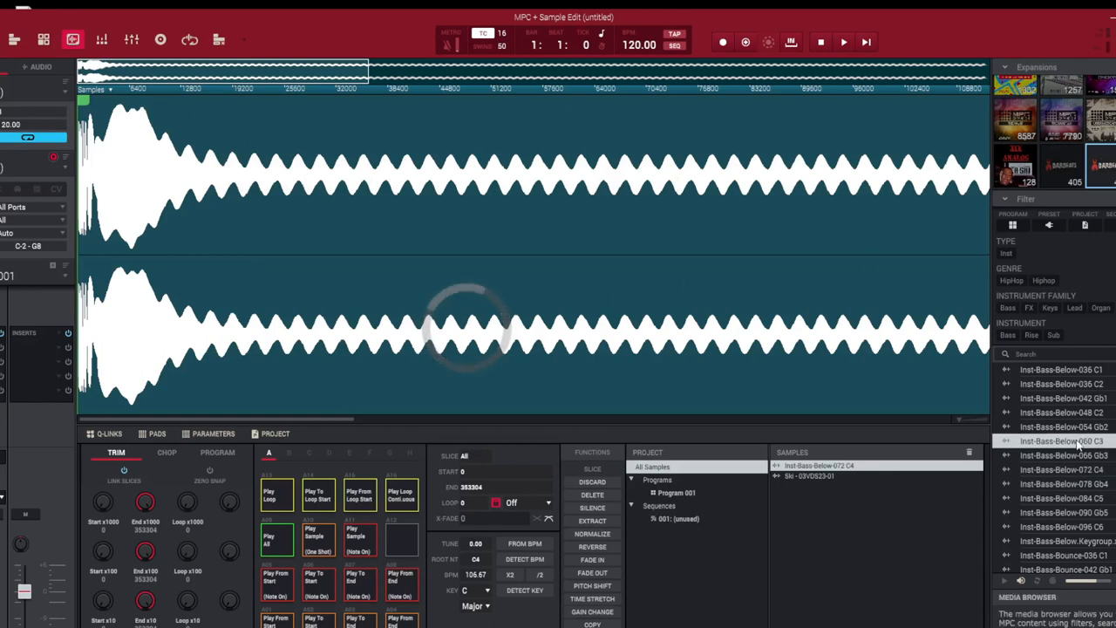
Step: Return to the Ski expansion list and pick another Ski drum sample for the project
click(1016, 165)
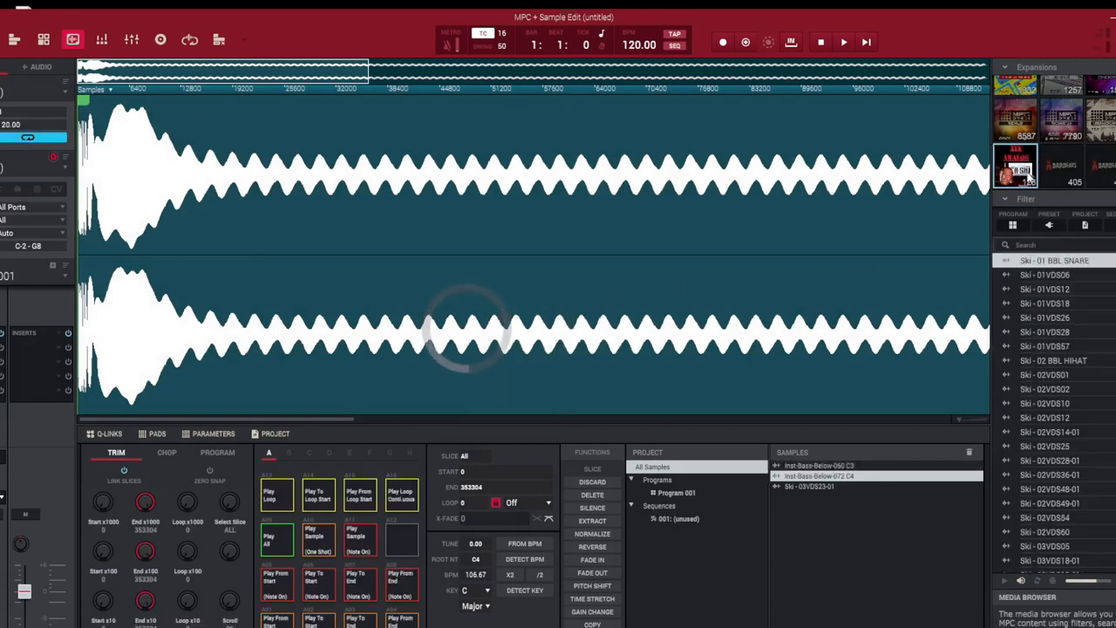
click(1044, 304)
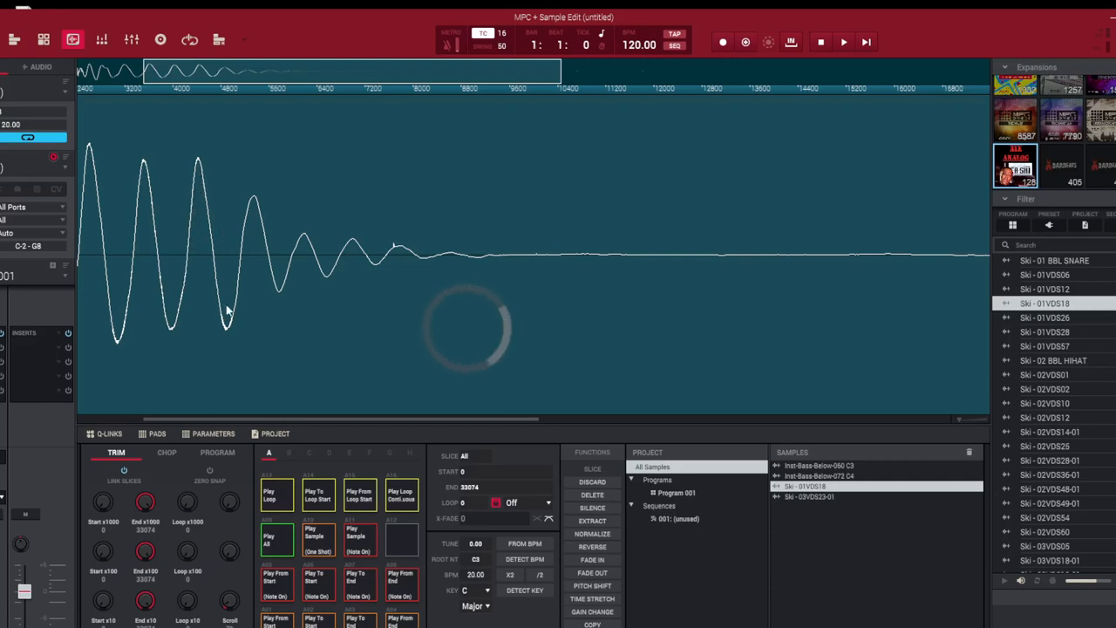
mouse_move(184, 316)
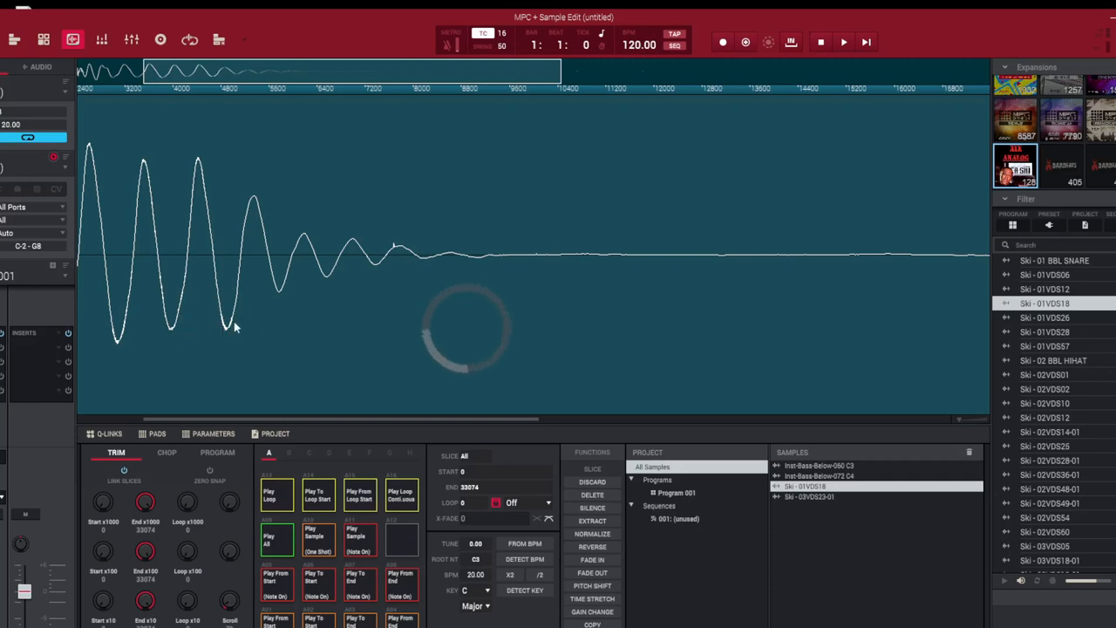
mouse_move(338, 290)
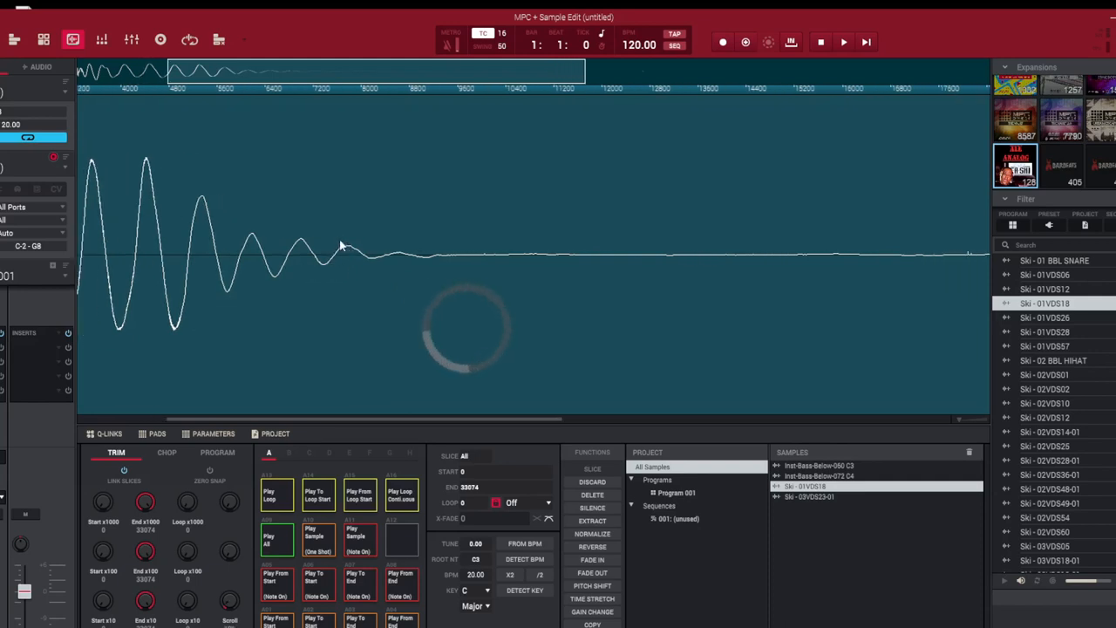
mouse_move(344, 262)
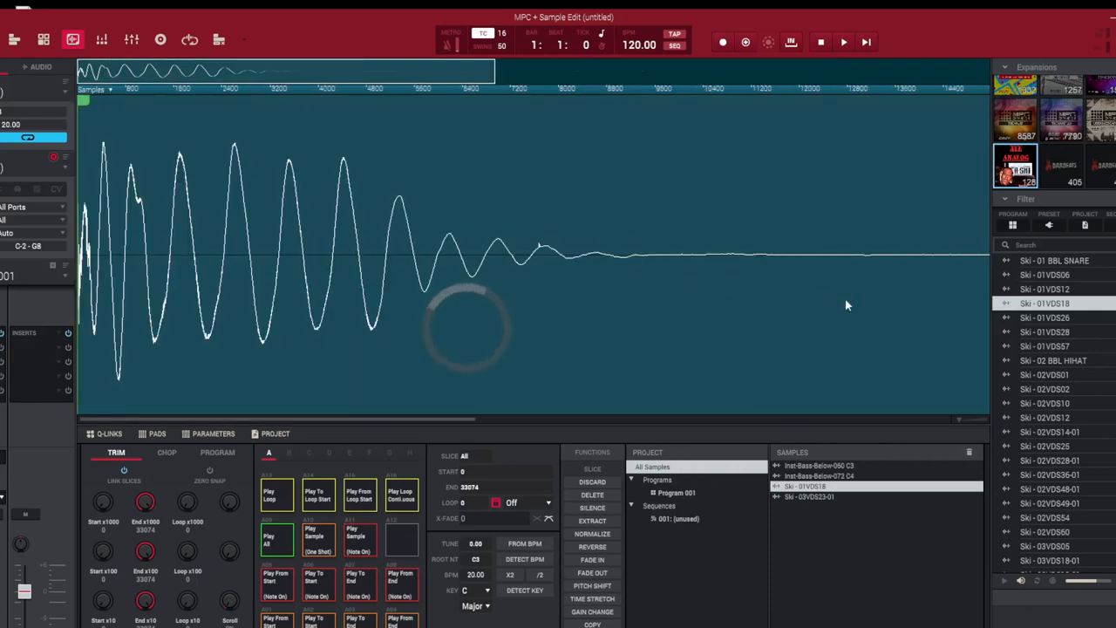
mouse_move(1075, 209)
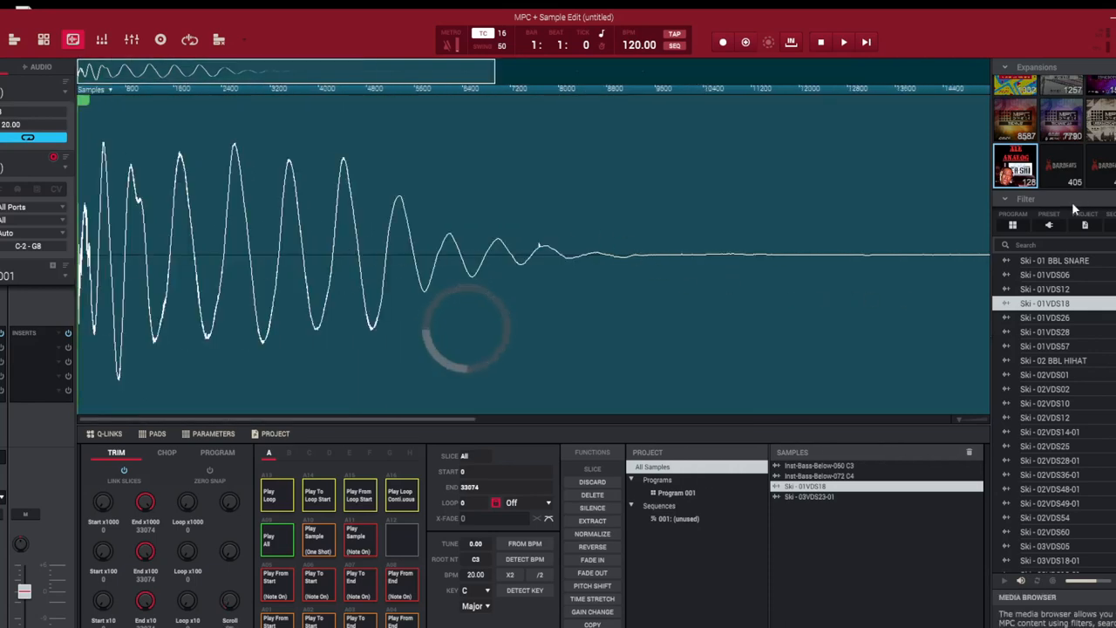